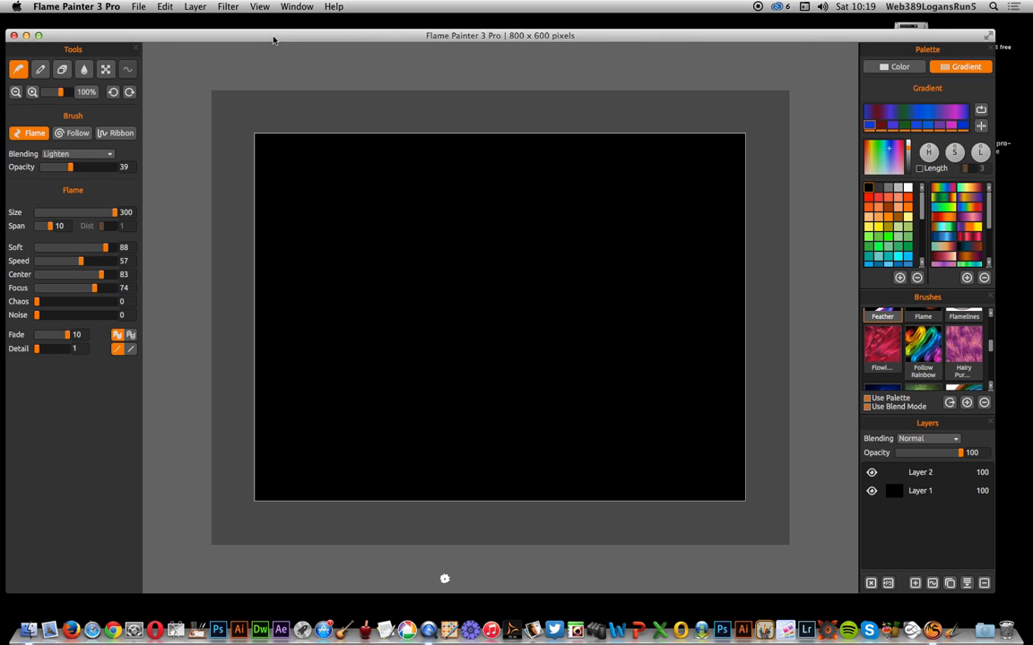
mouse_move(111, 33)
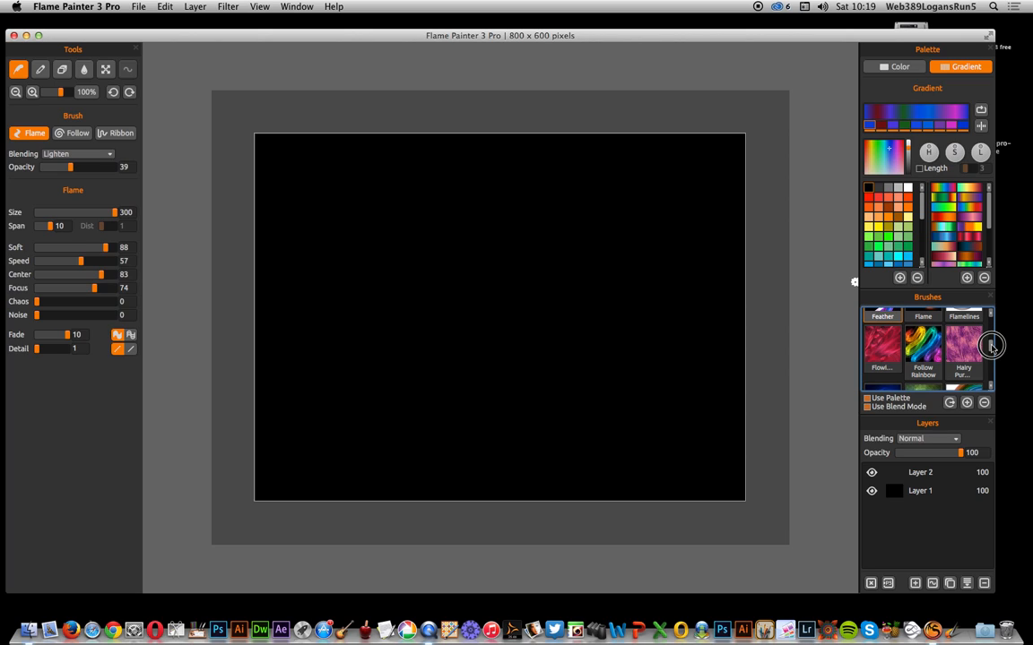
- Paint three sweeping pink-and-blue Feather strokes across the black canvas on Layer 2
scroll(up, 3)
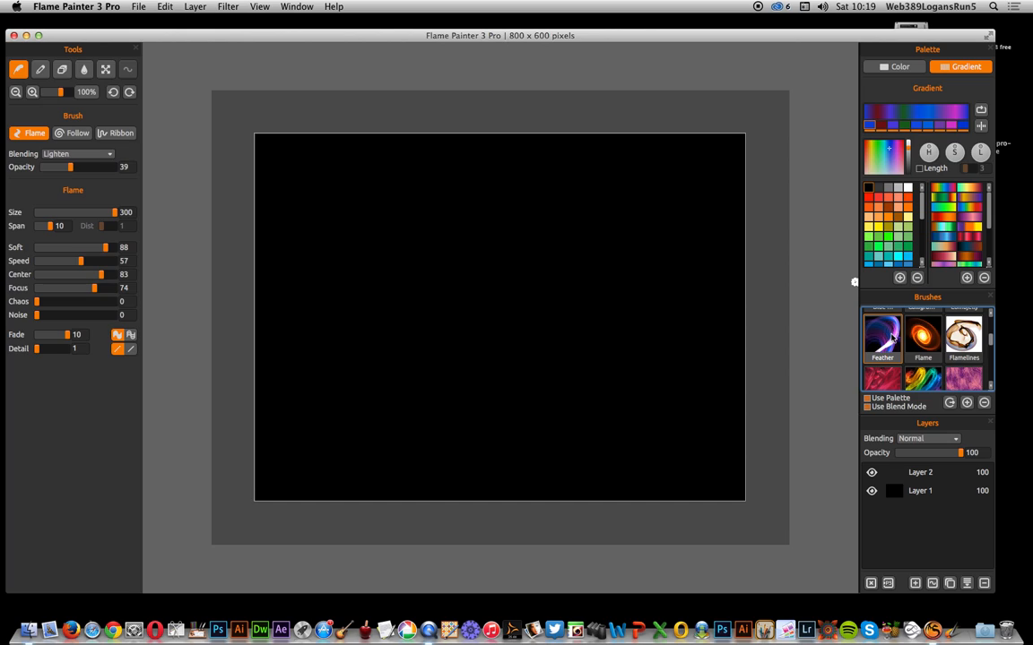
mouse_move(335, 152)
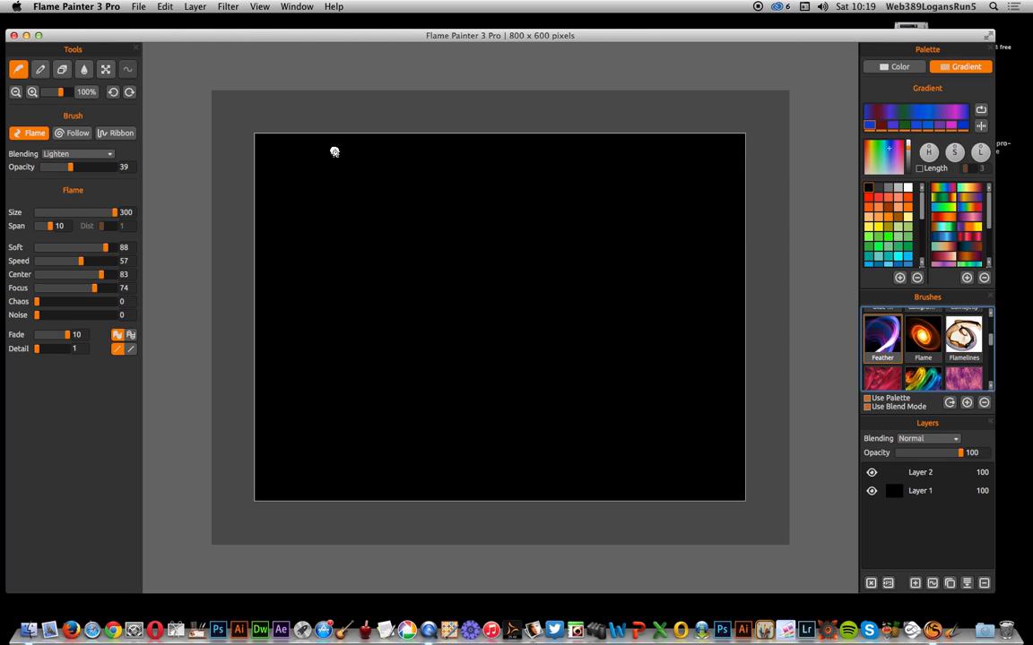
drag(334, 151, 444, 280)
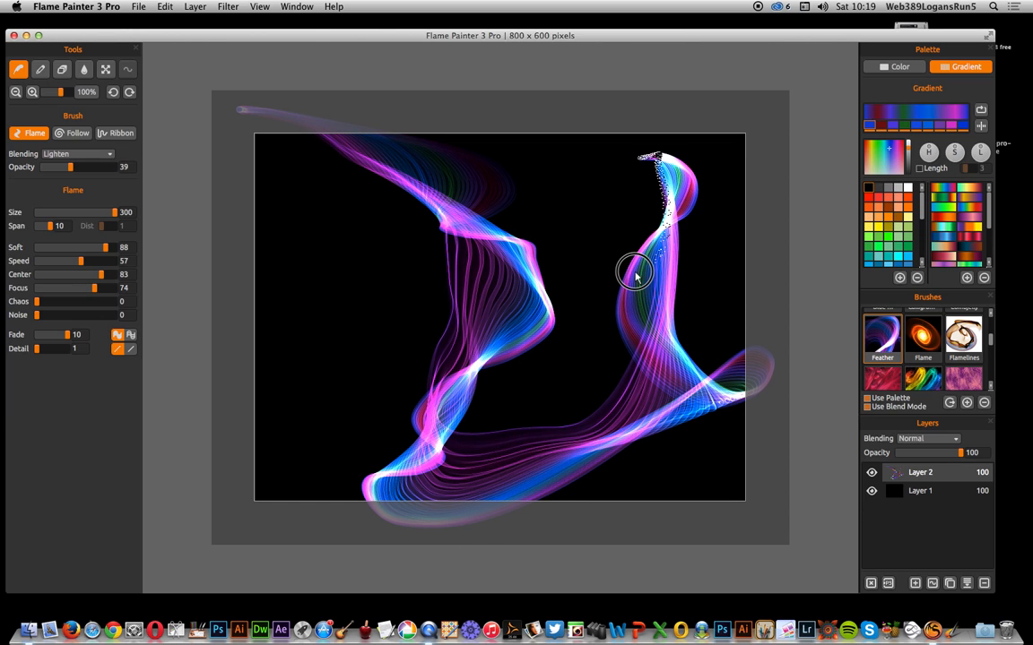
drag(635, 274, 315, 294)
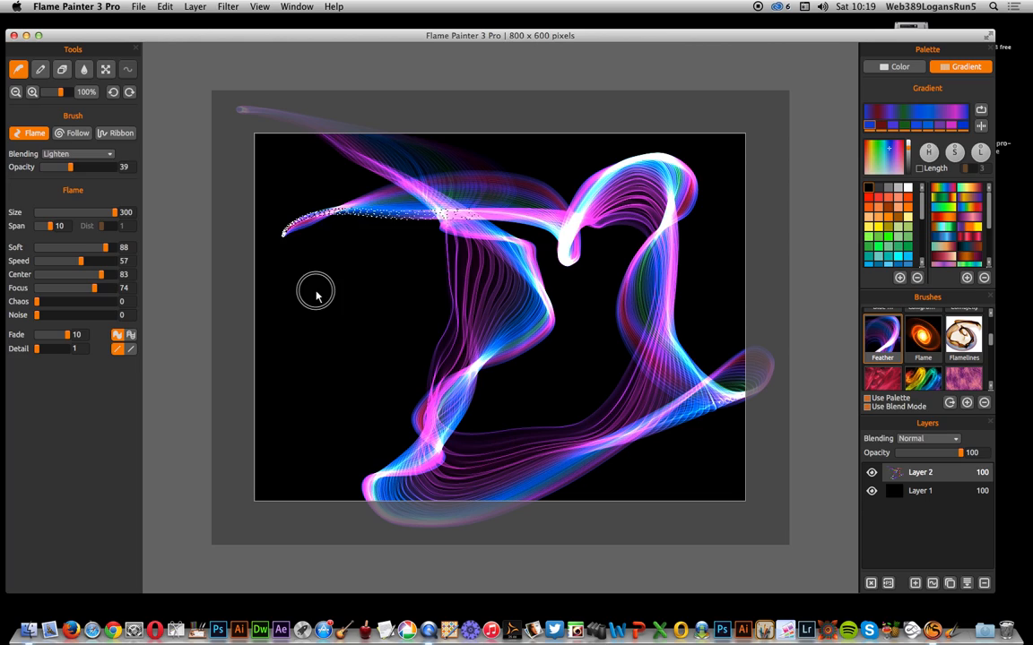
drag(315, 296, 289, 486)
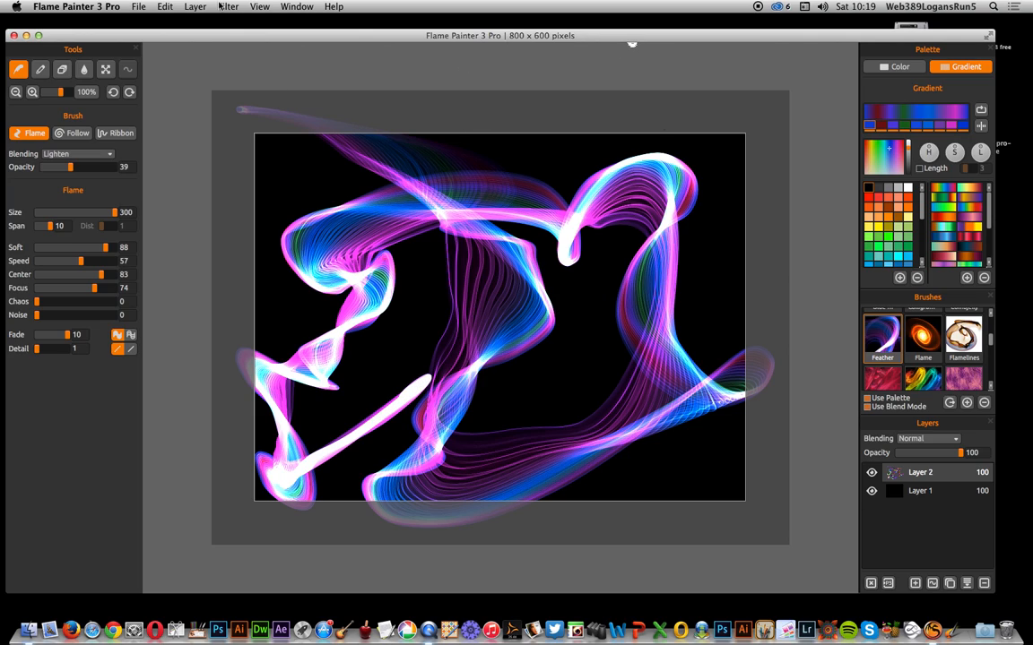
- Apply a strong Blur filter to the Layer 2 strokes for a hazy glow
click(228, 6)
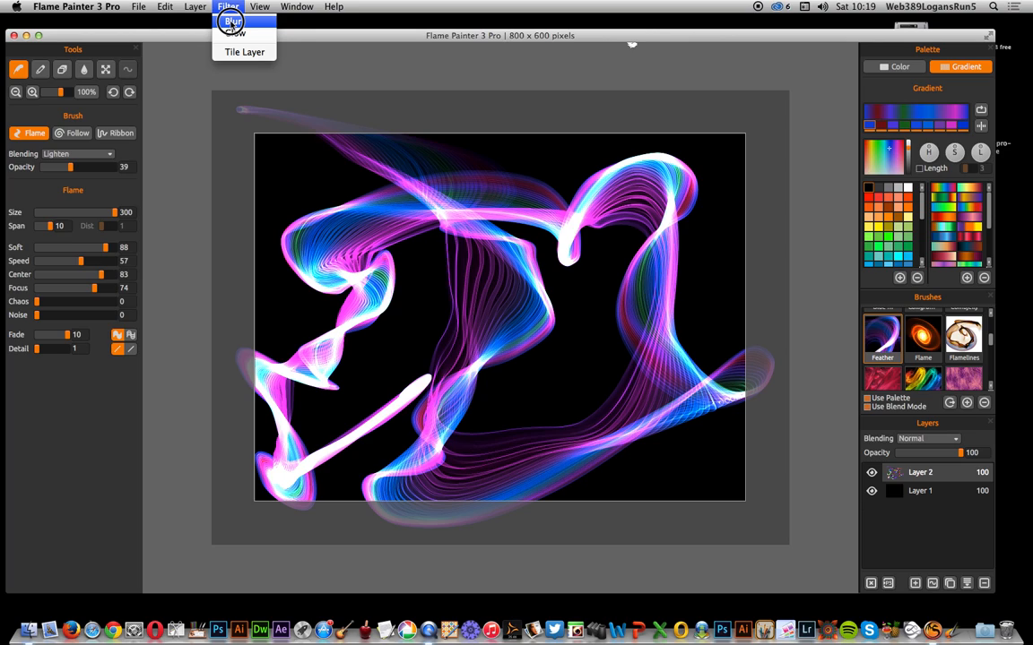
click(232, 22)
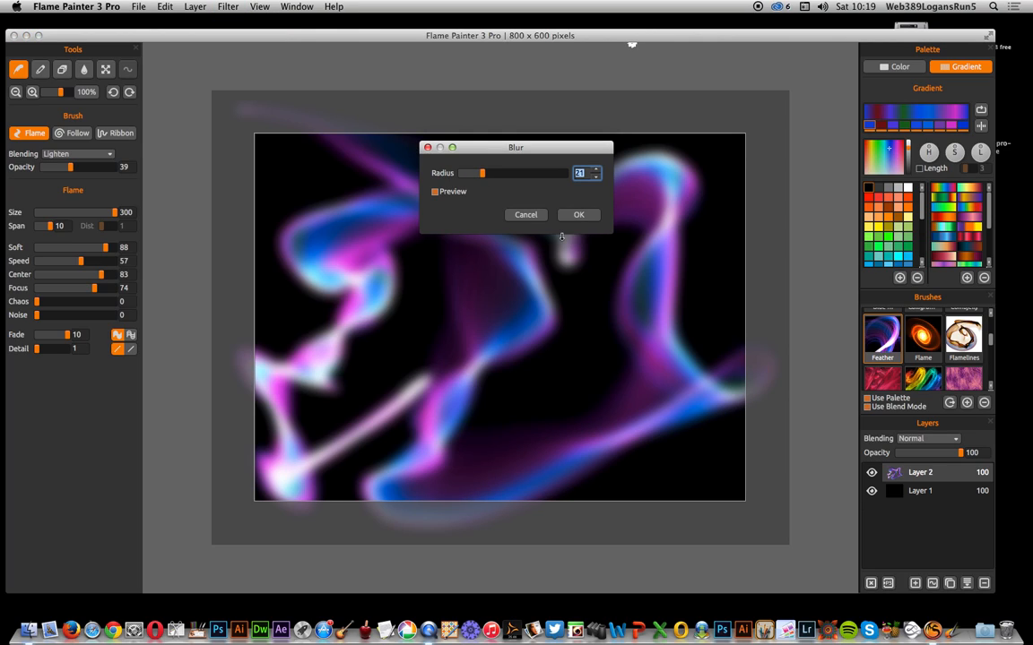
click(578, 214)
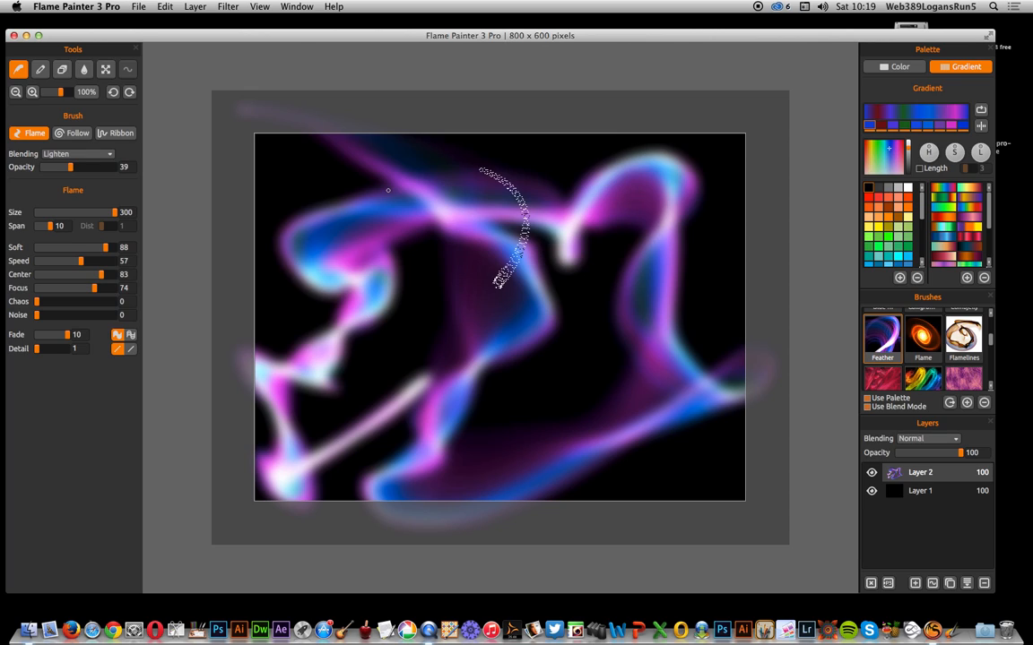
click(194, 7)
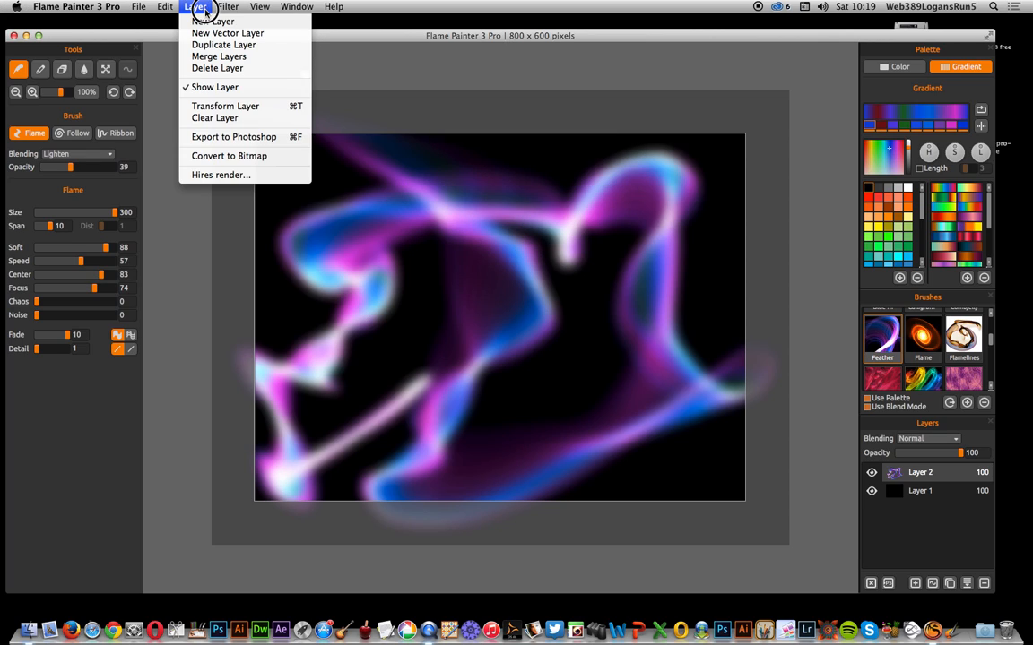
- Add Layer 3 and paint two crisp feather strokes over the blurred glow
click(213, 20)
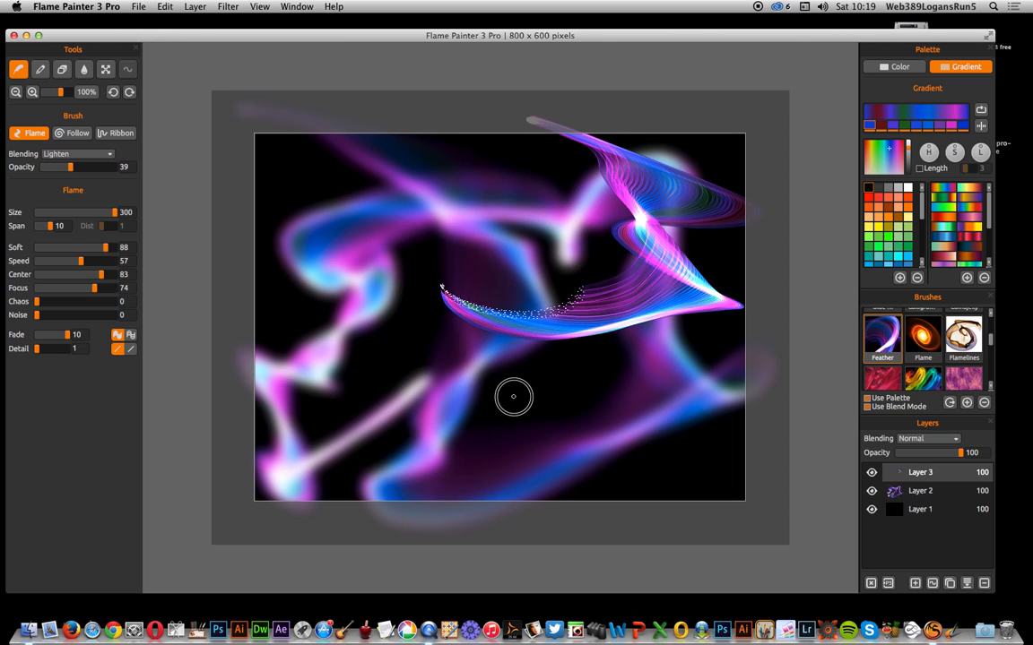
drag(511, 403, 383, 224)
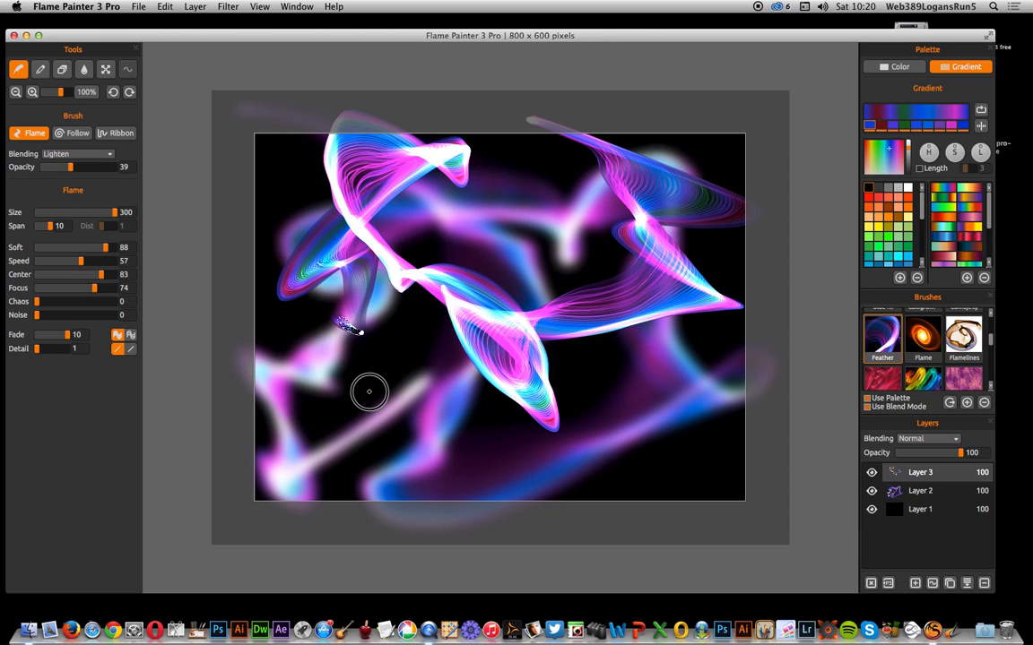
drag(369, 391, 311, 567)
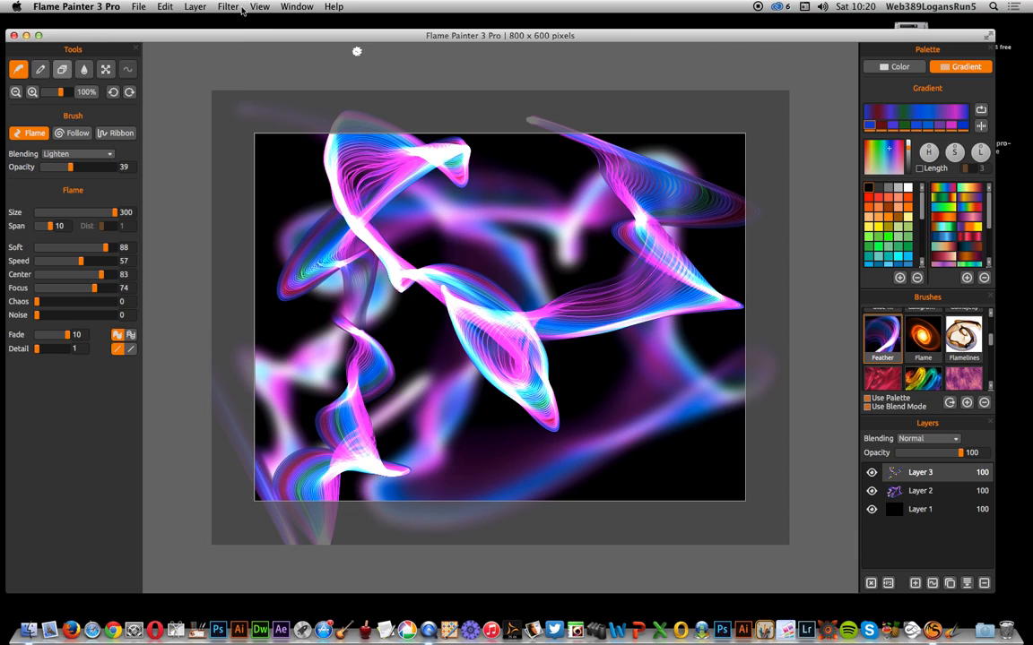
- Add Layer 4 and paint two feather strokes through the lower-right canvas
click(194, 6)
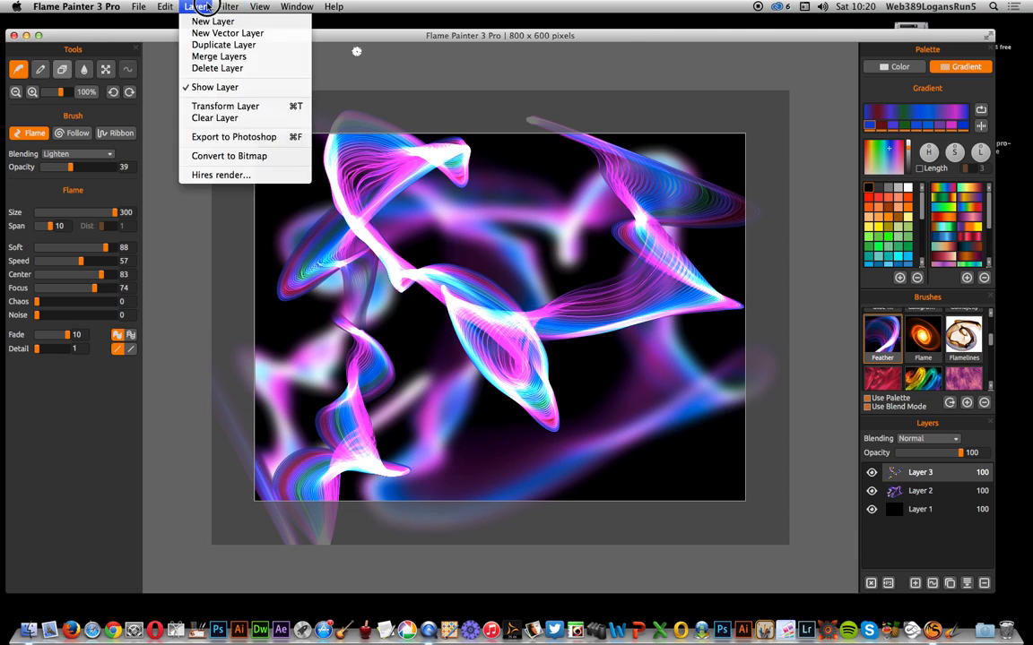
click(212, 21)
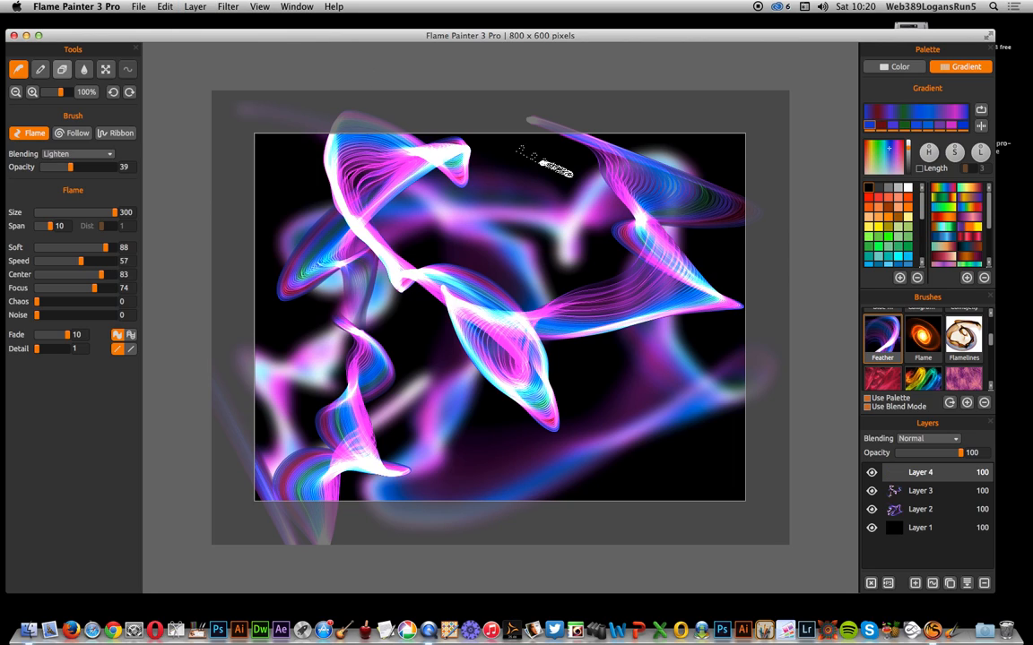
mouse_move(688, 383)
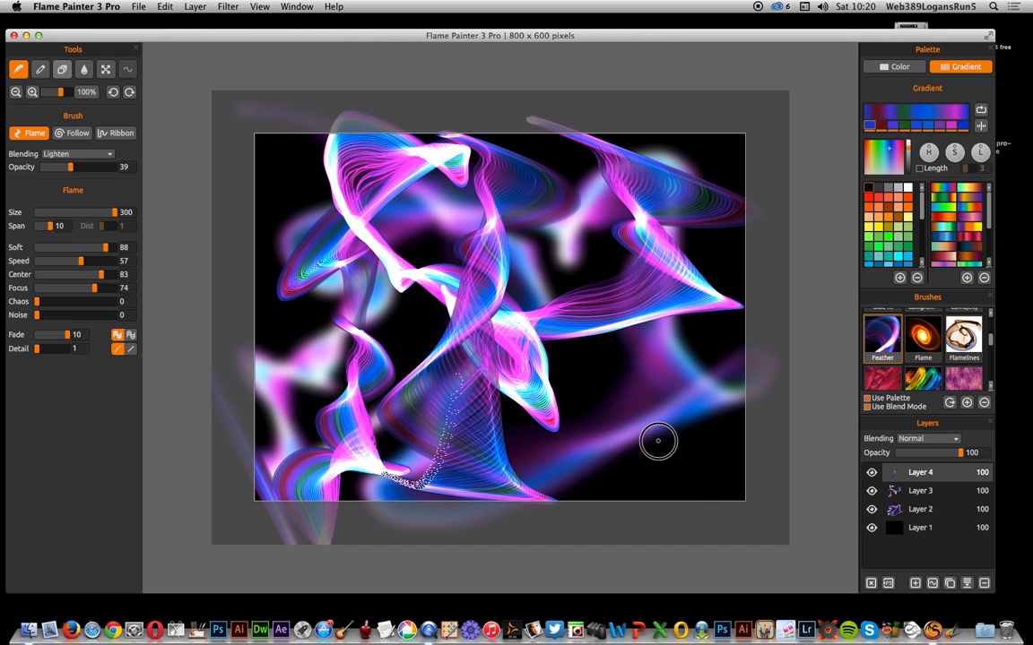
drag(658, 440, 715, 349)
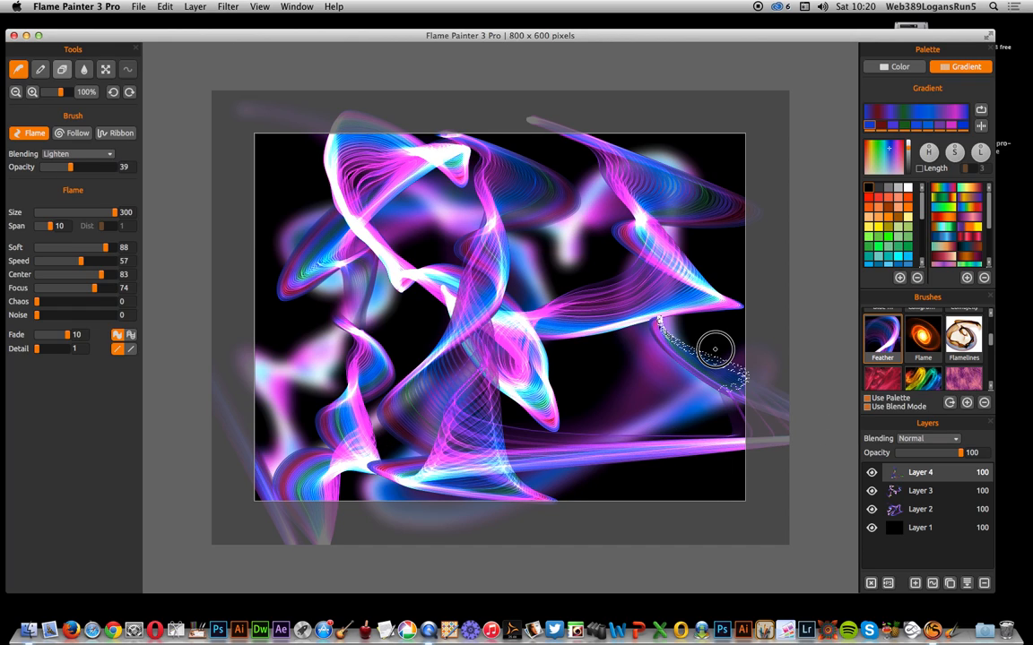
drag(716, 350, 717, 161)
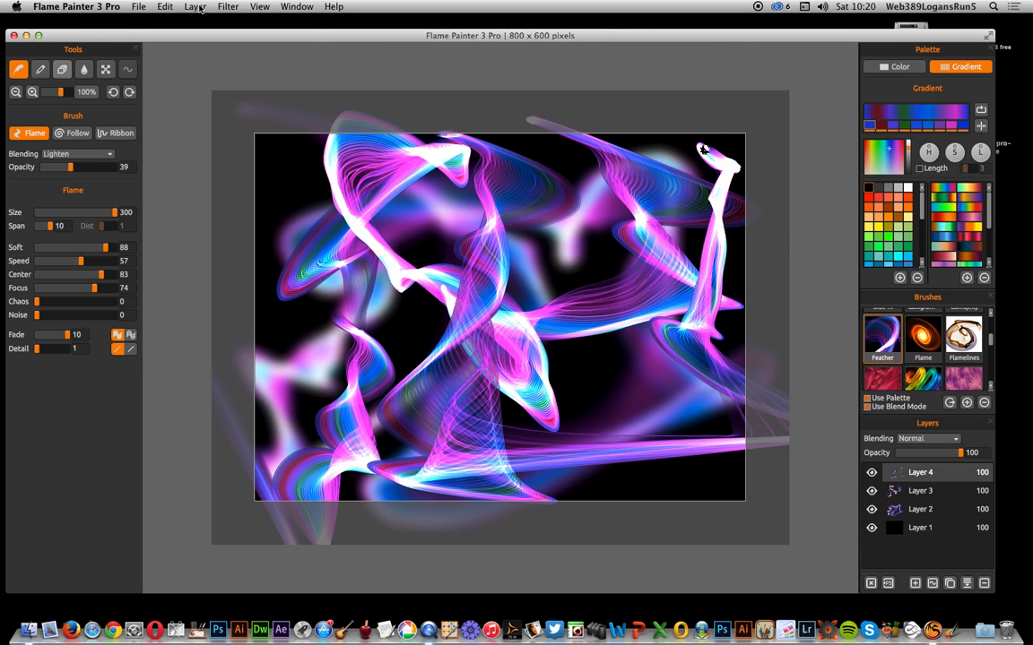
- Blur the Layer 4 strokes, trying radius 100 before settling on radius 34
click(227, 7)
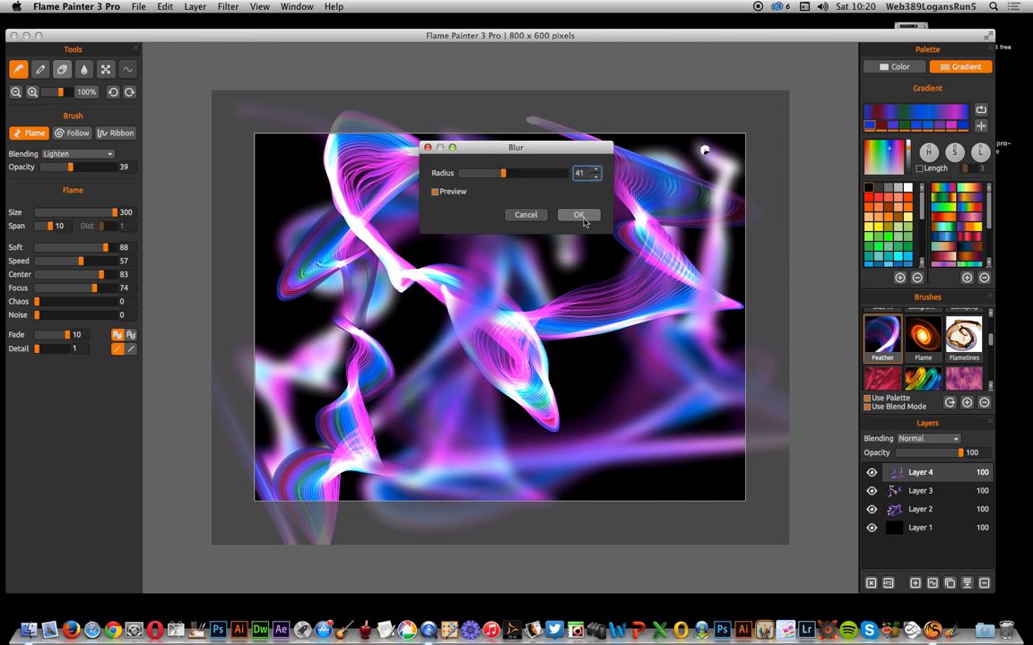
drag(502, 173, 489, 173)
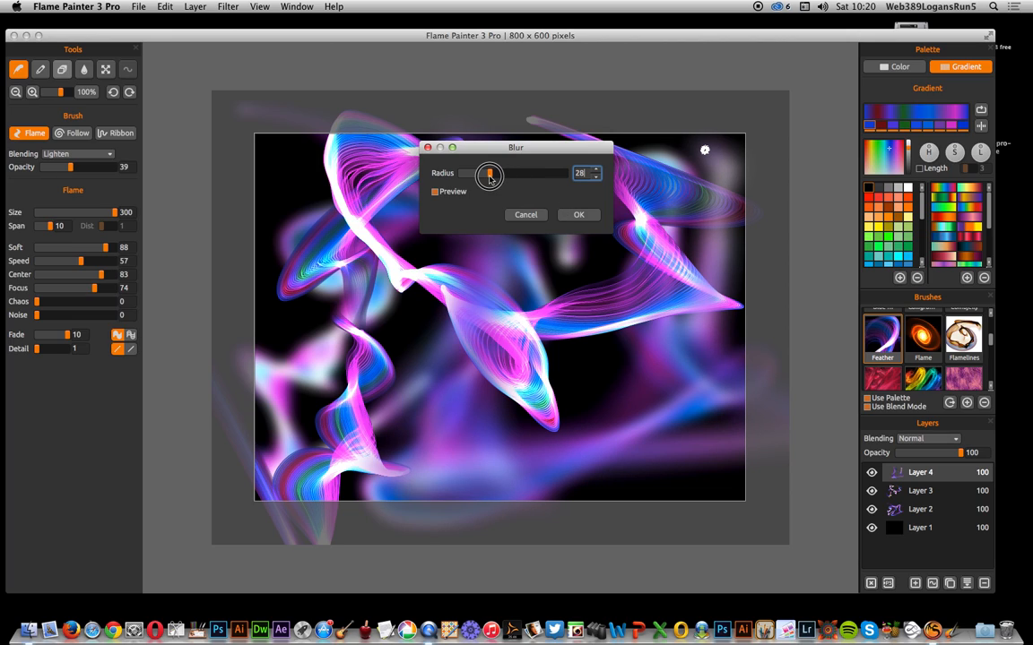
drag(490, 173, 487, 173)
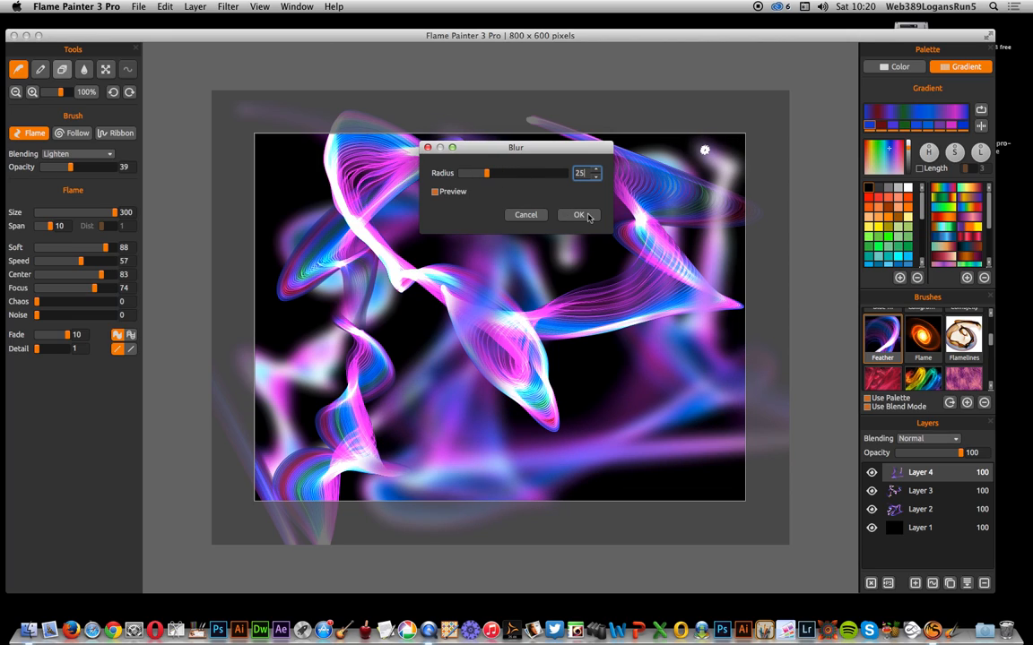
drag(487, 173, 565, 173)
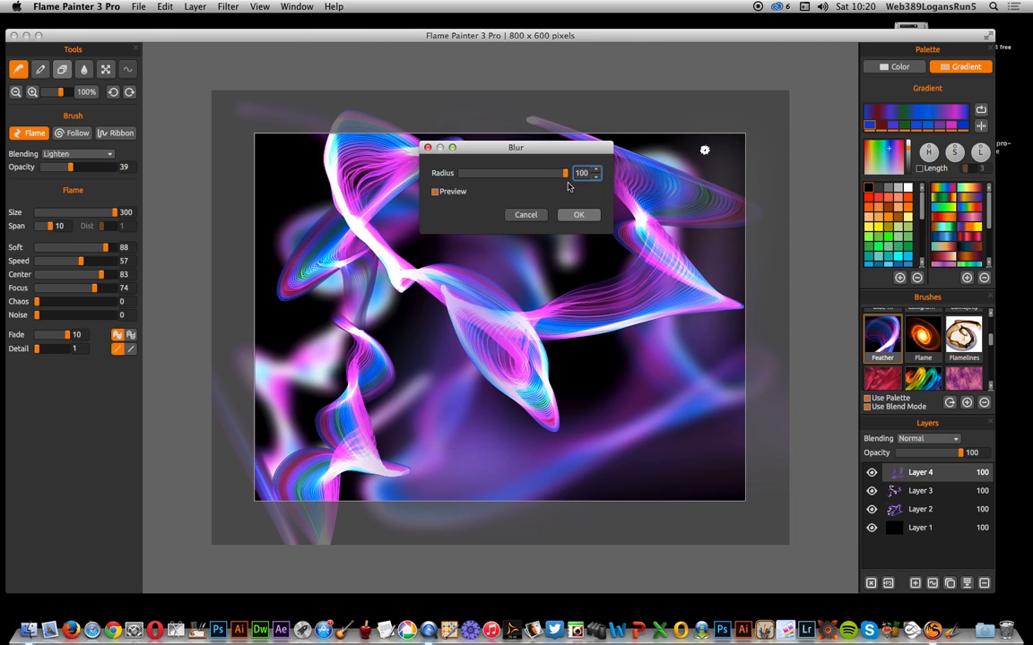
click(579, 214)
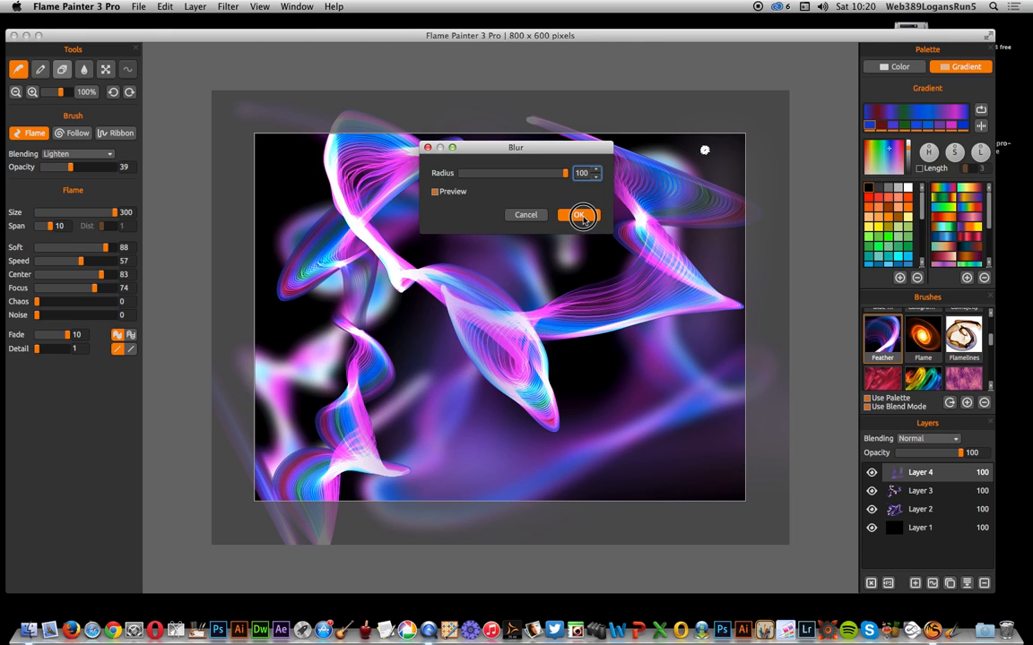
drag(564, 173, 508, 174)
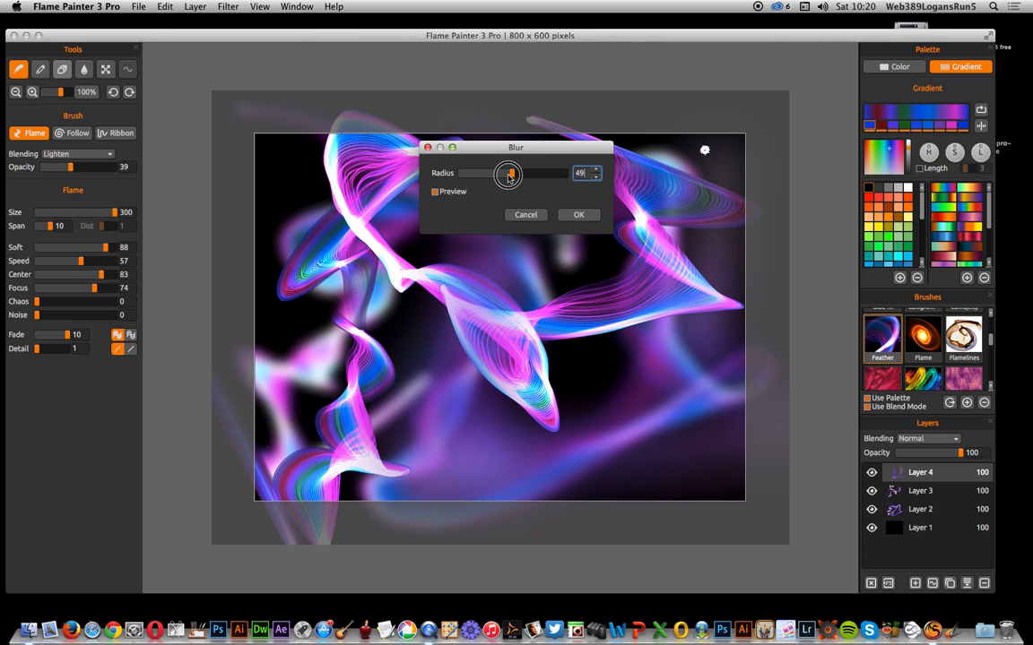
drag(508, 173, 564, 174)
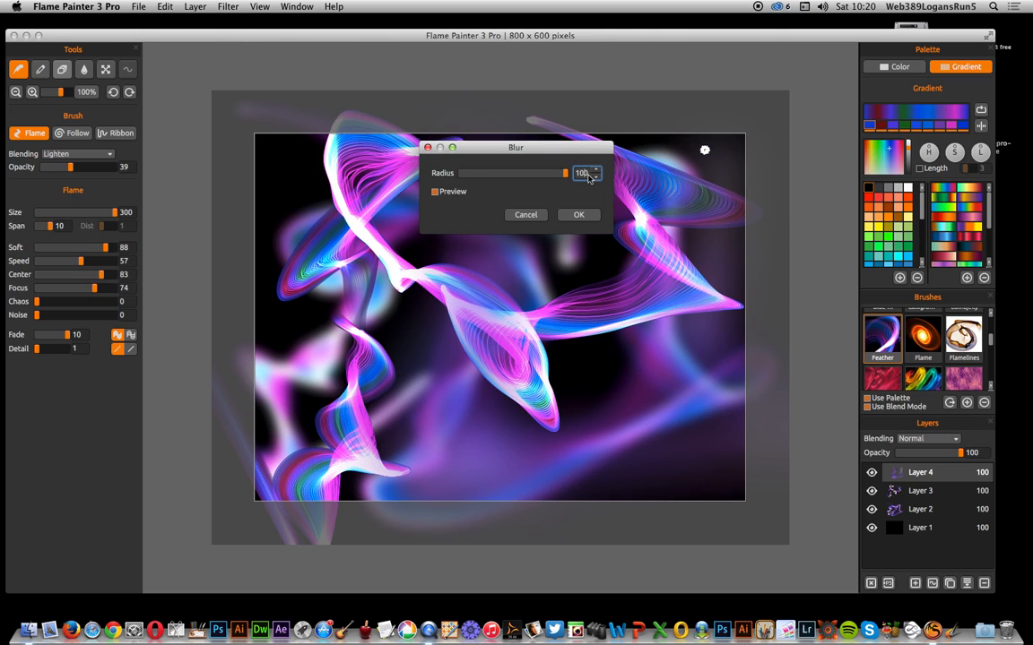
triple_click(581, 173)
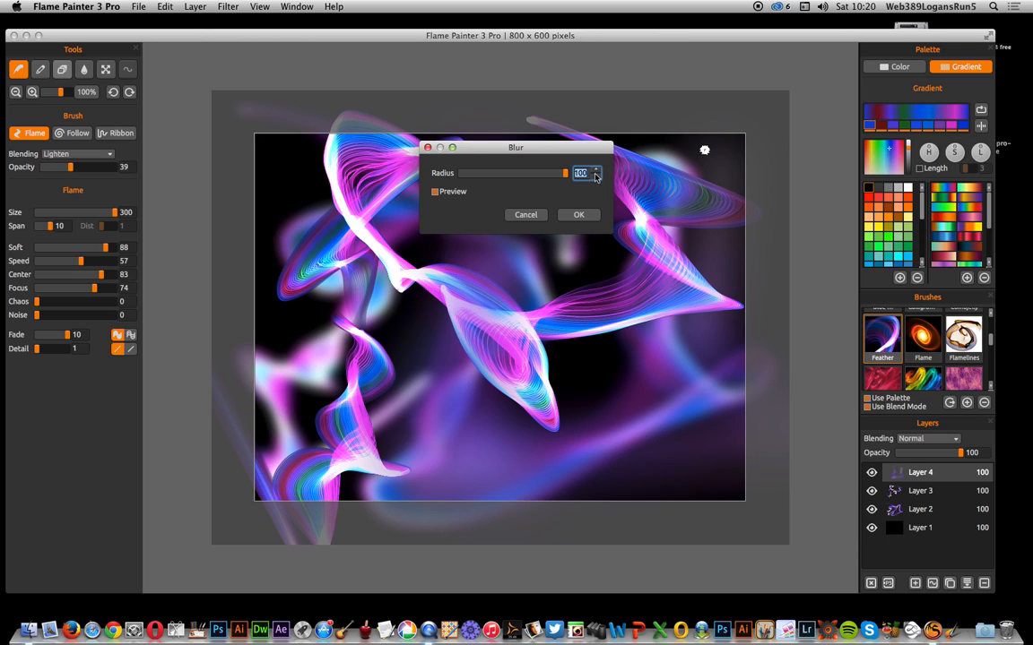
drag(565, 173, 494, 173)
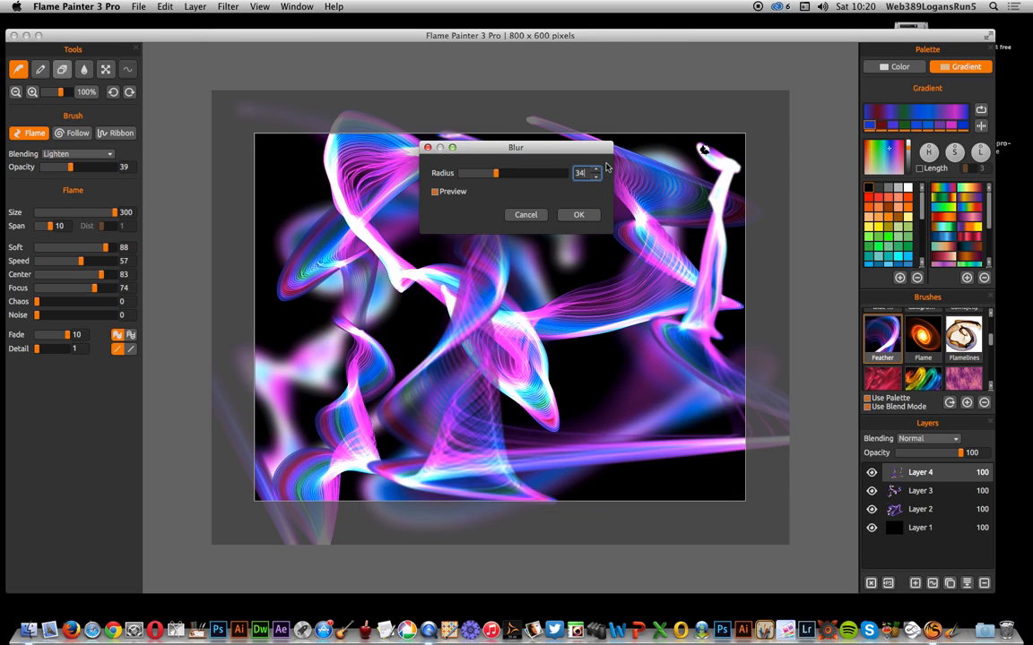
click(579, 215)
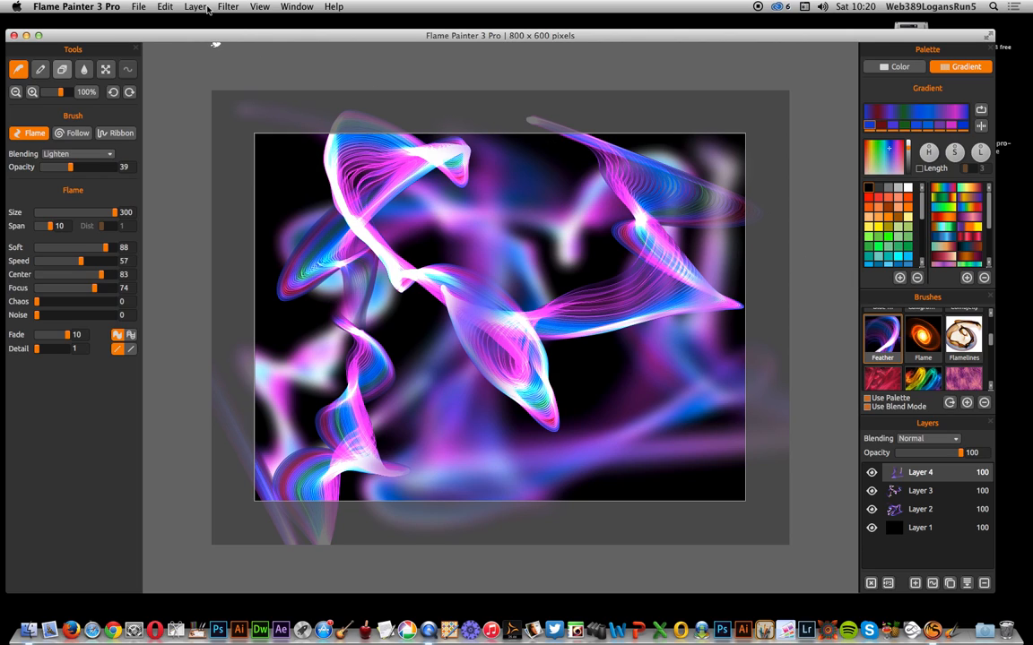
- Add Layer 5 and paint two bold glowing feather strokes toward the left
click(194, 7)
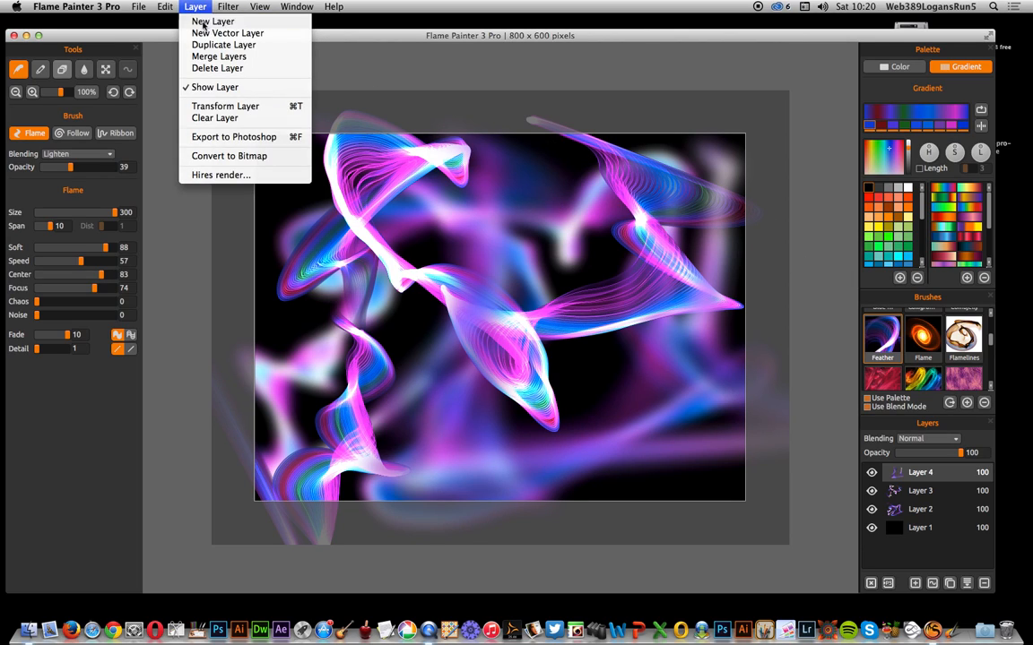
click(212, 21)
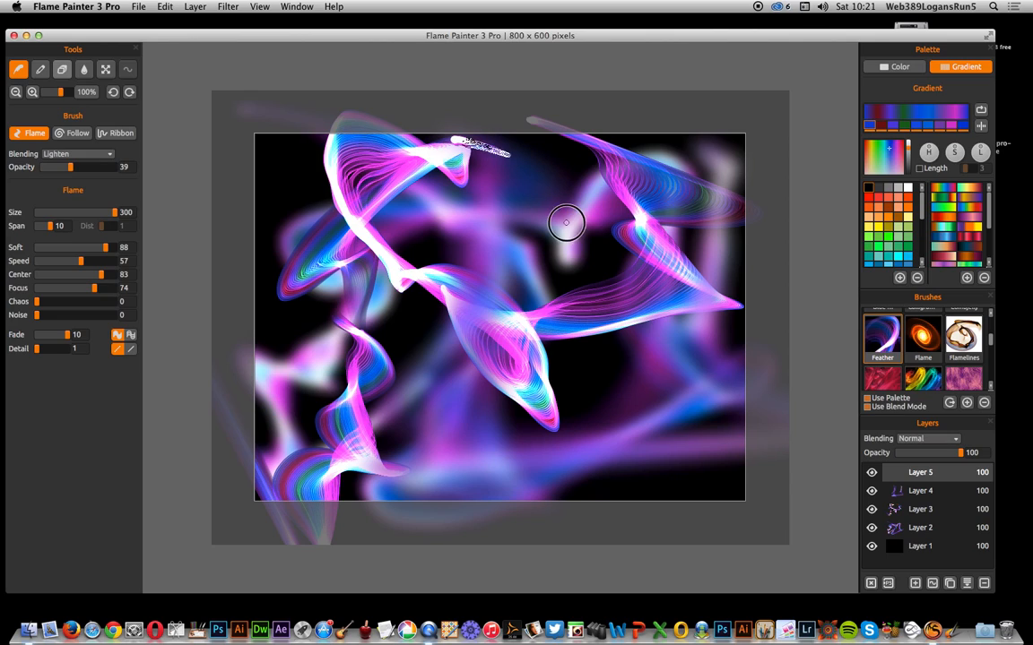
drag(565, 223, 351, 477)
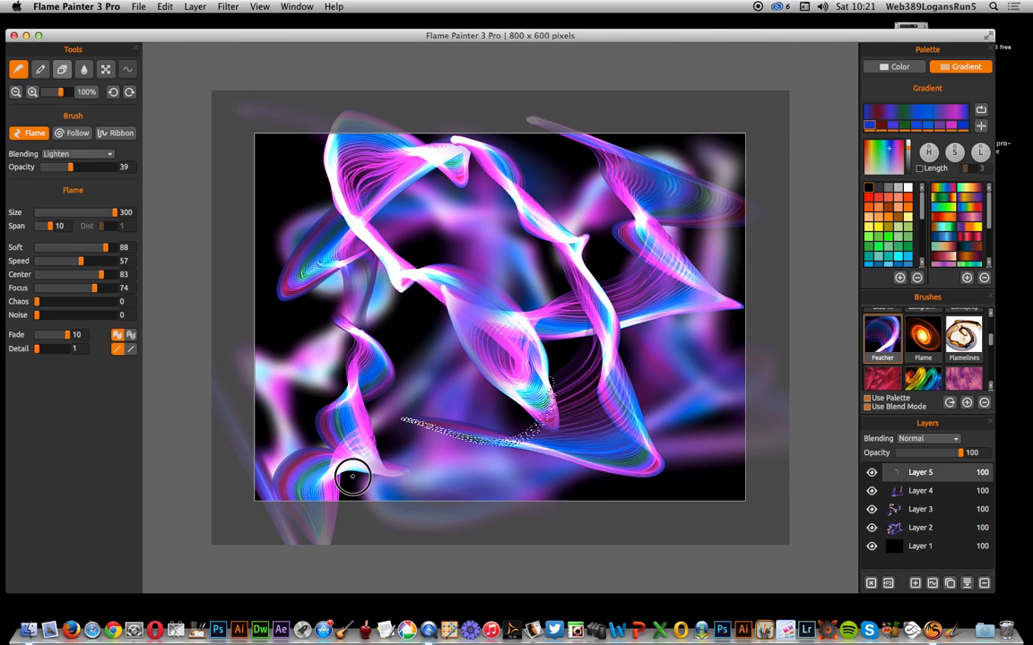
drag(352, 477, 398, 363)
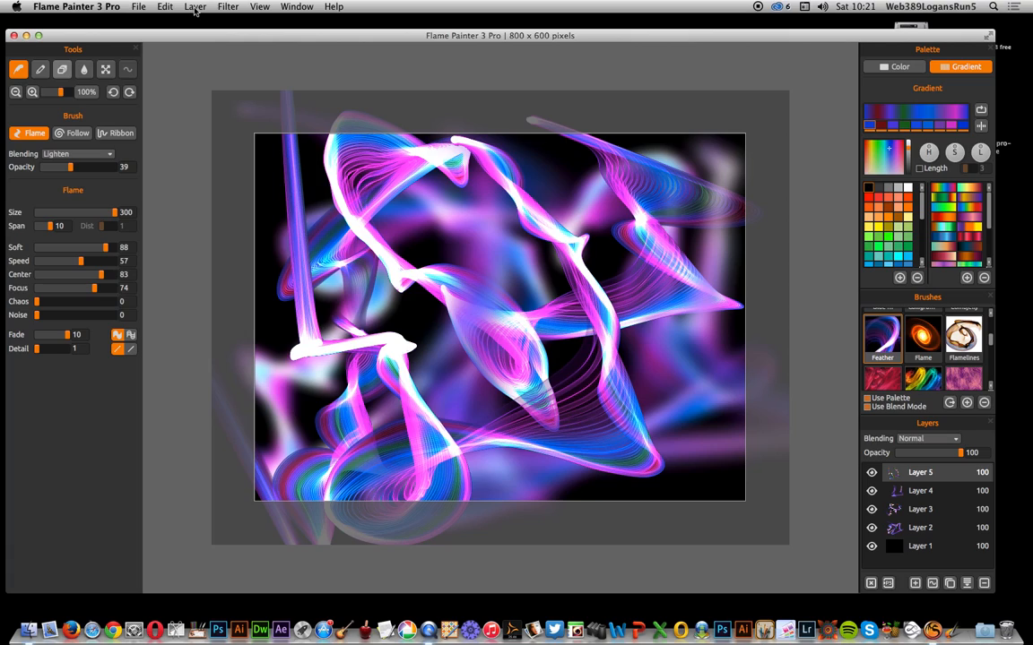
- Apply a radius-10 Blur filter to the Layer 5 strokes
click(228, 7)
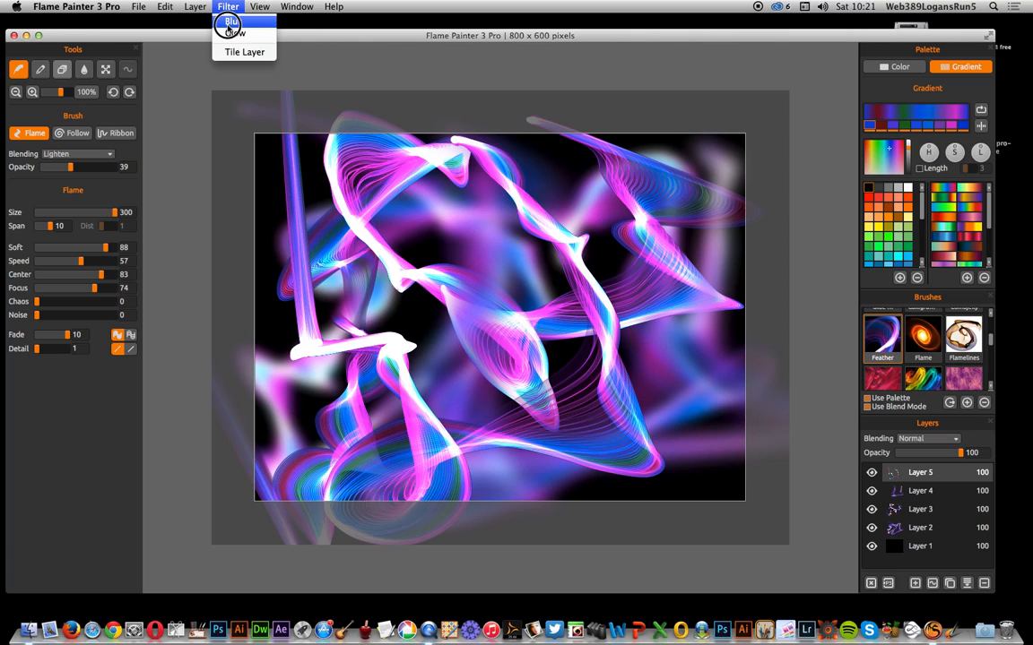
click(233, 22)
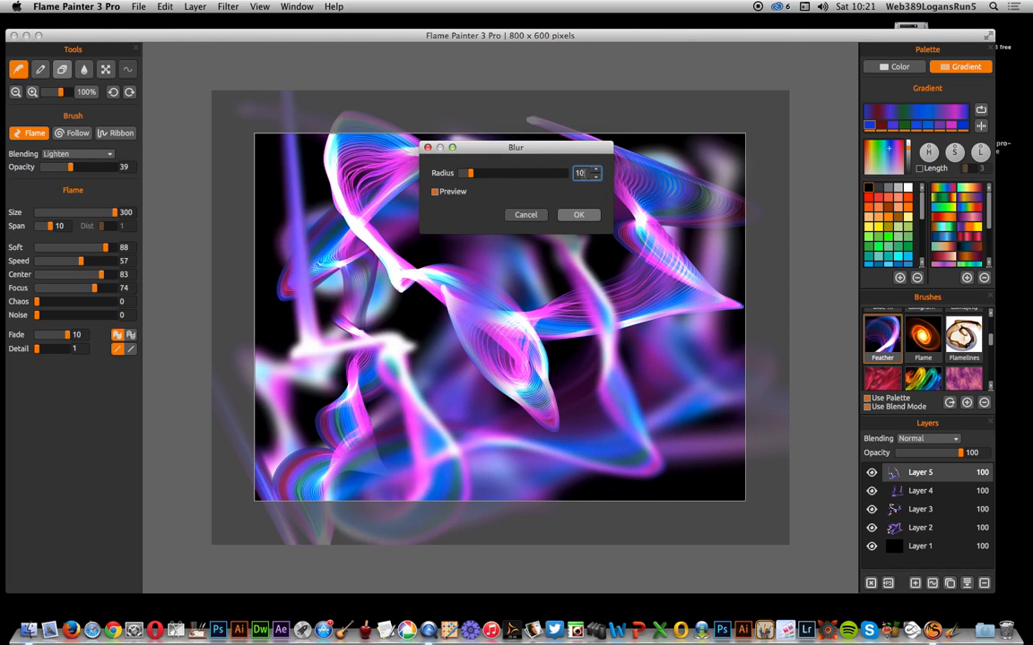
click(578, 214)
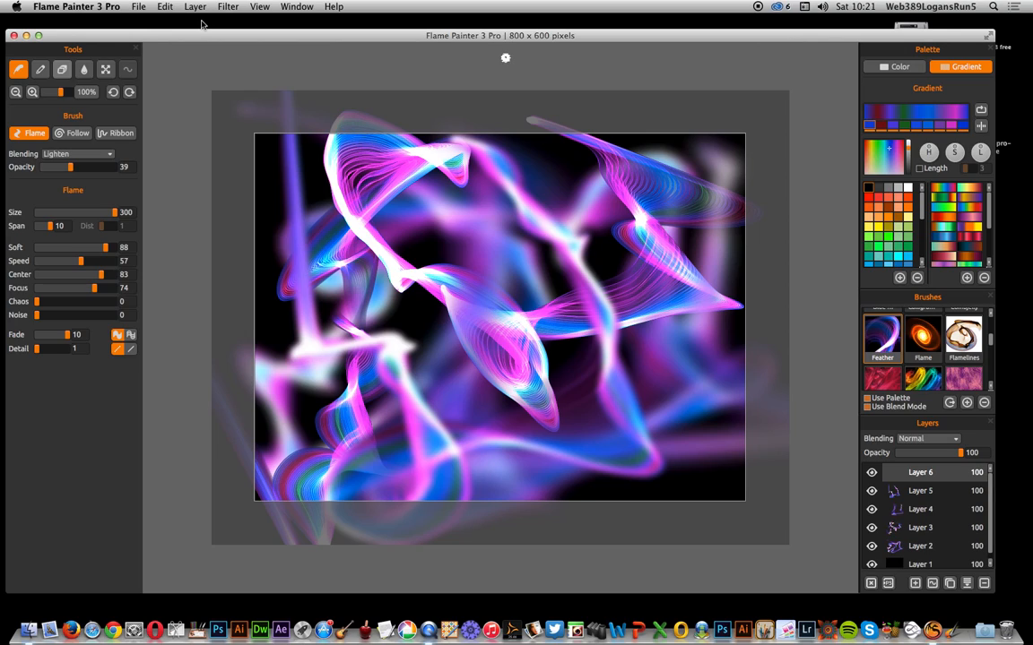
mouse_move(497, 193)
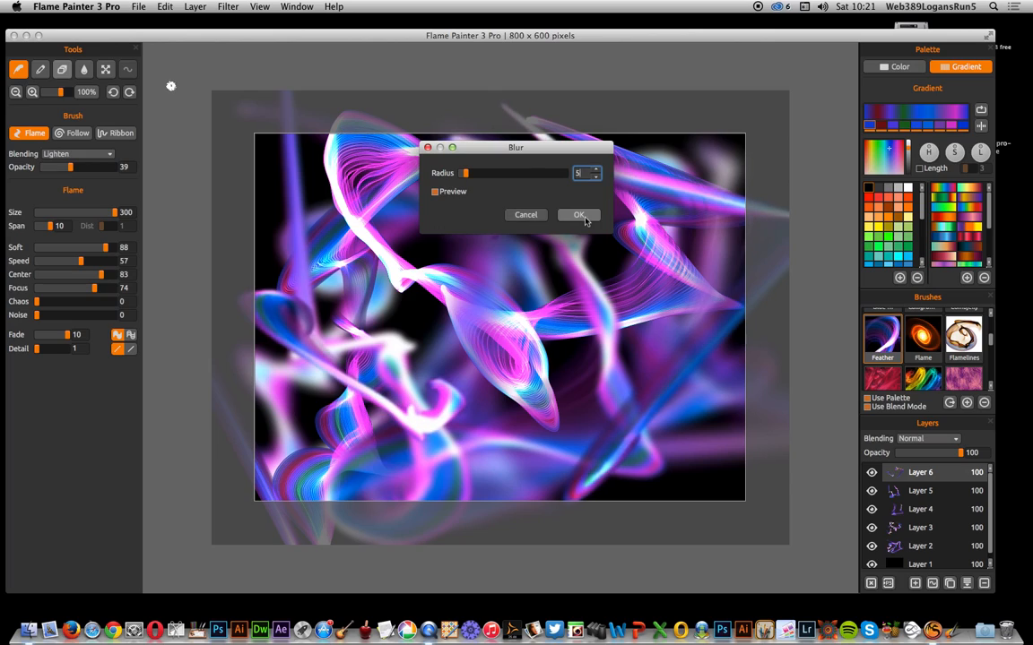
- Confirm the radius-5 blur on the Layer 6 strokes
click(578, 215)
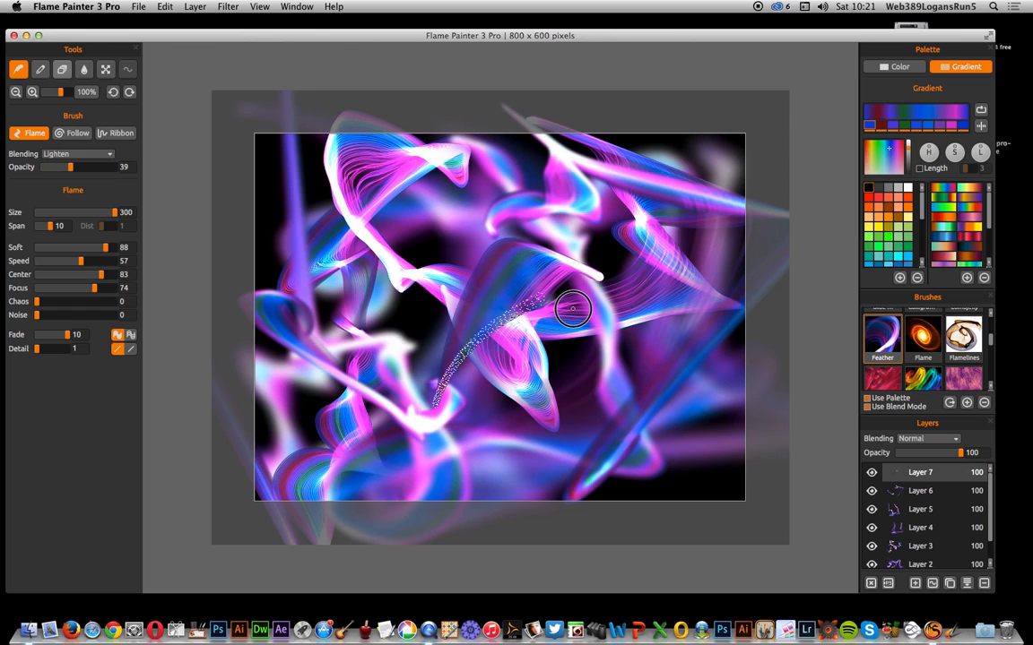
- Paint three white-pink feather strokes through the centre, bottom and lower left on Layer 7
drag(574, 309, 480, 484)
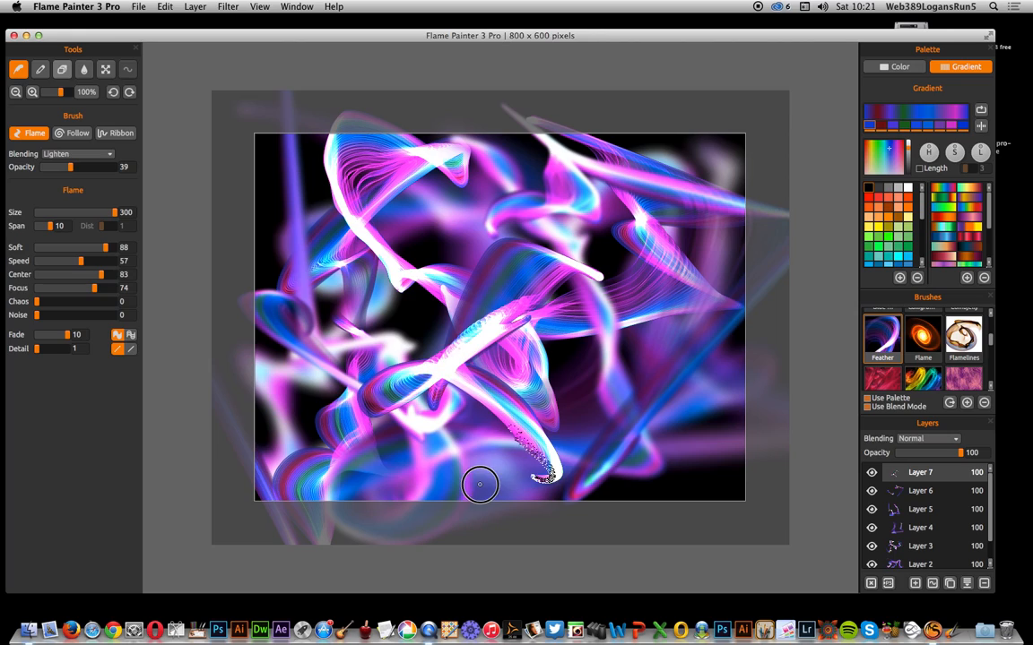
drag(480, 484, 308, 428)
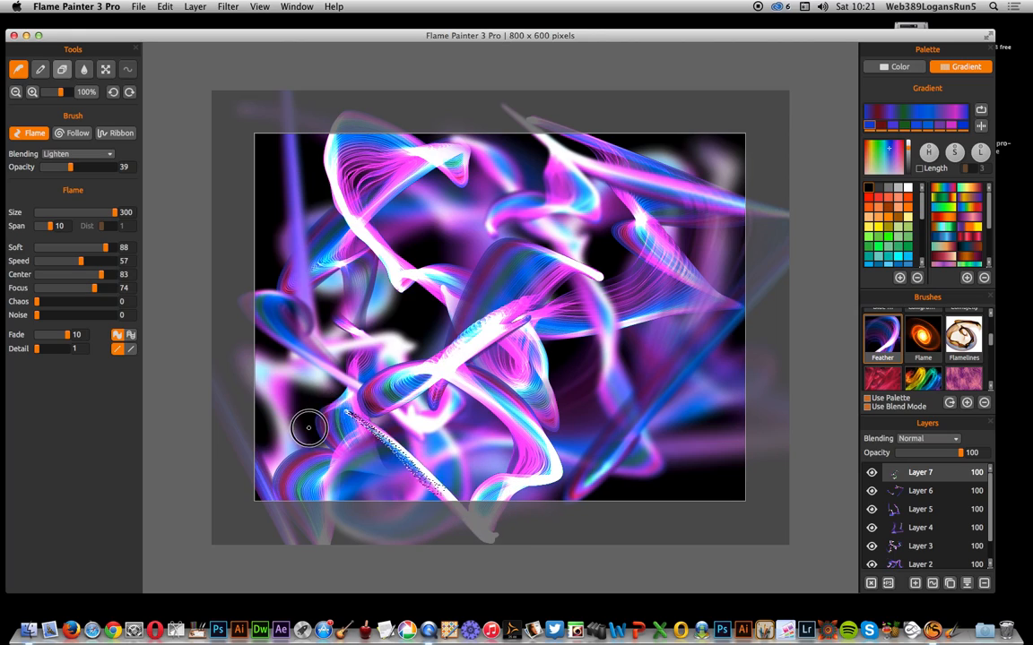
drag(310, 428, 281, 259)
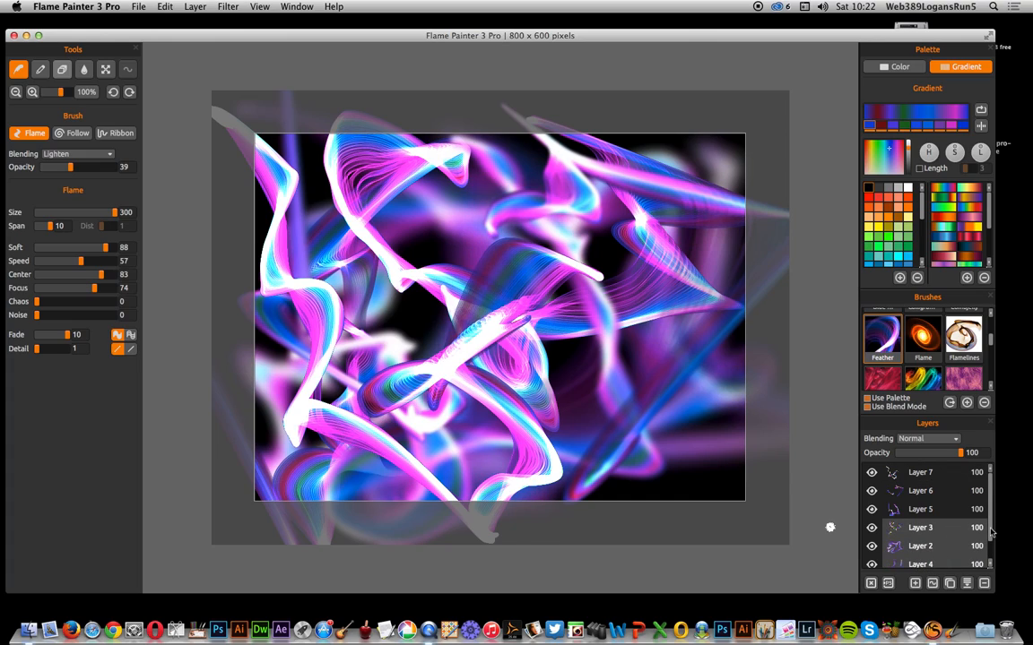
- Select a layer low in the Layers panel and bring up the Layer menu
scroll(down, 3)
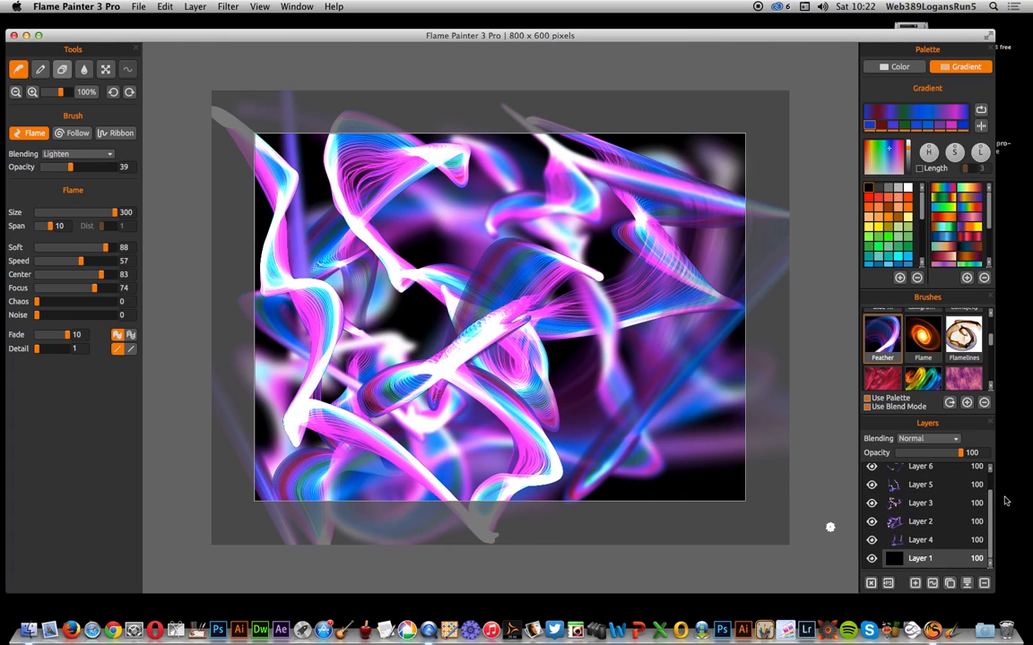
click(914, 583)
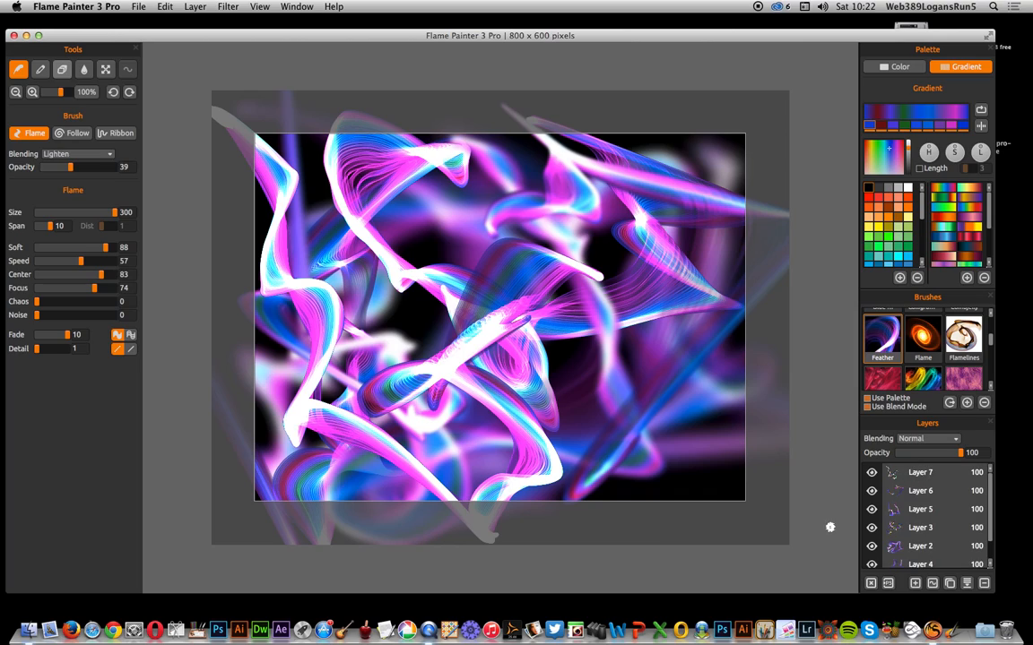
click(194, 6)
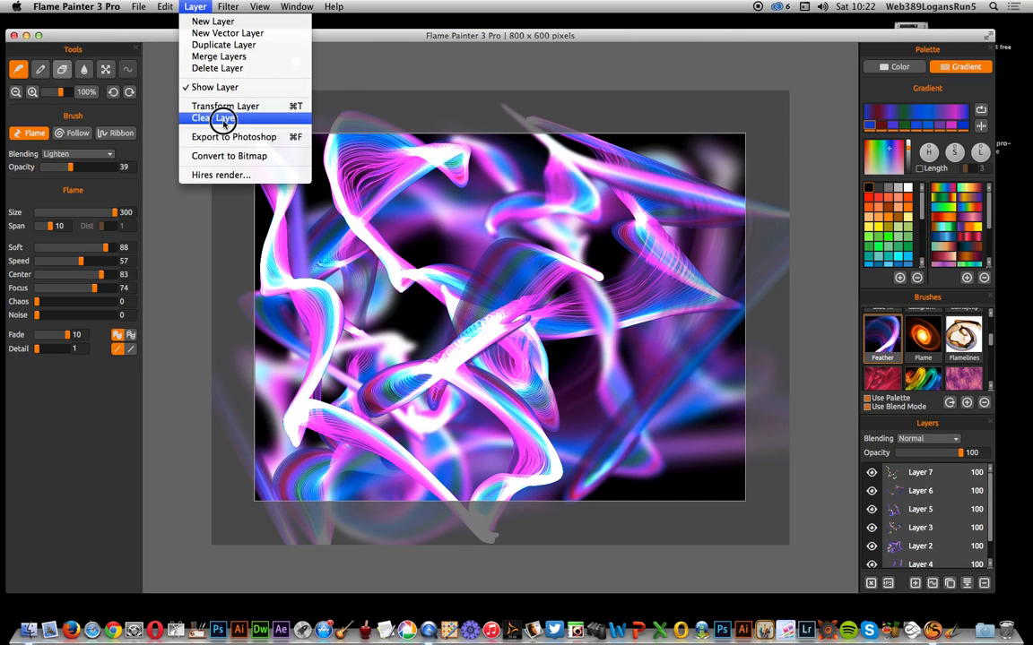